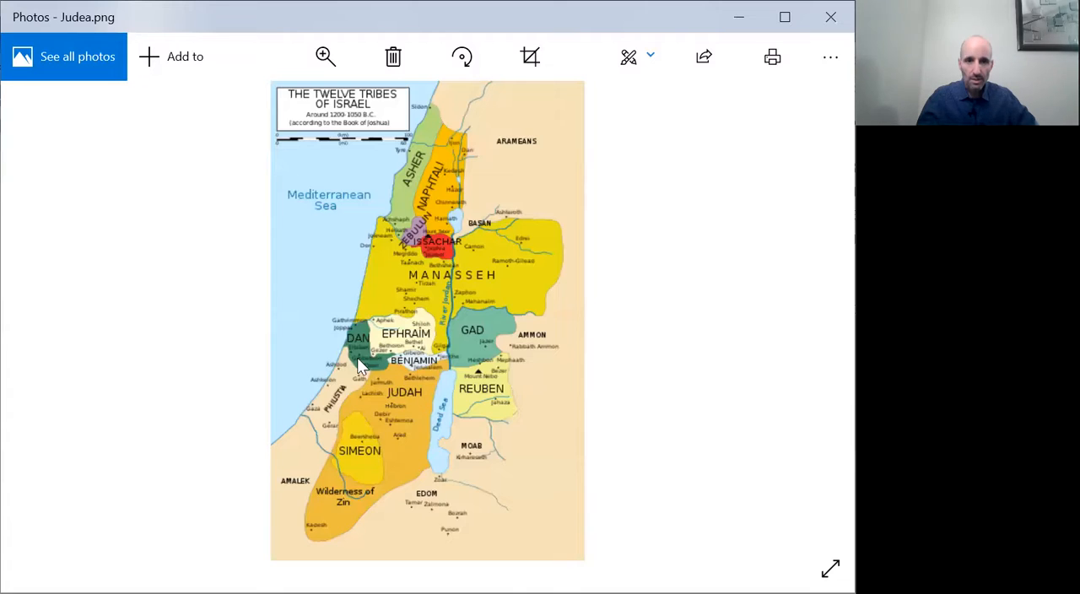
mouse_move(361, 354)
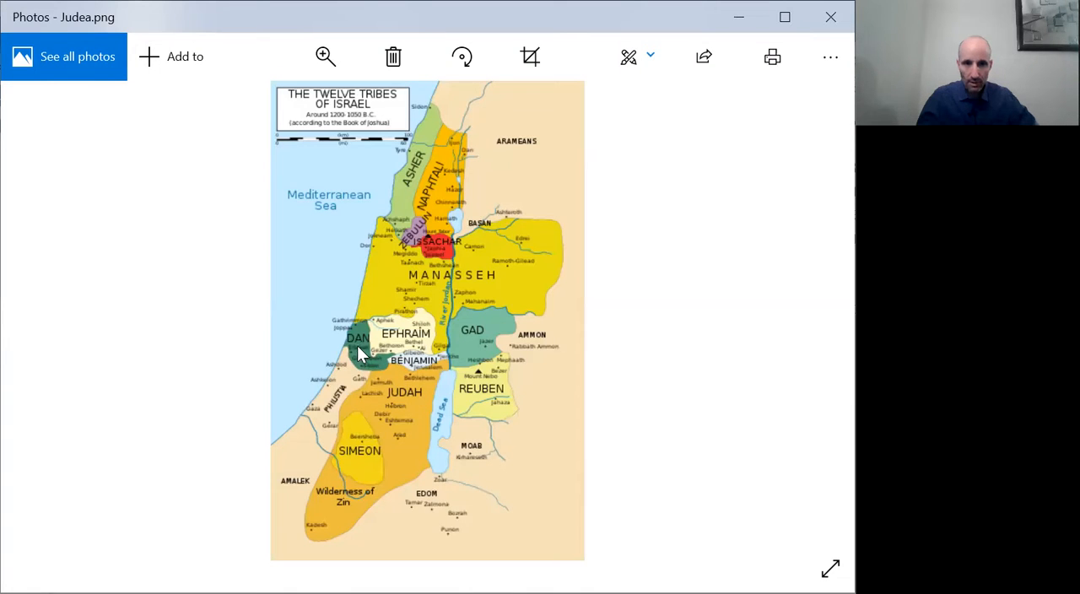
mouse_move(375, 374)
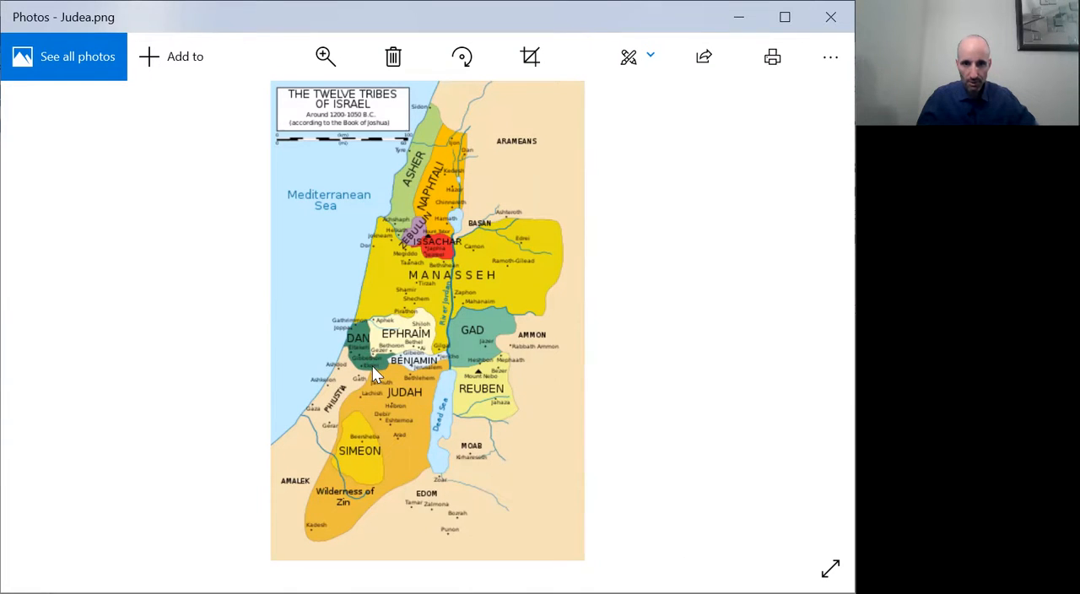
mouse_move(353, 351)
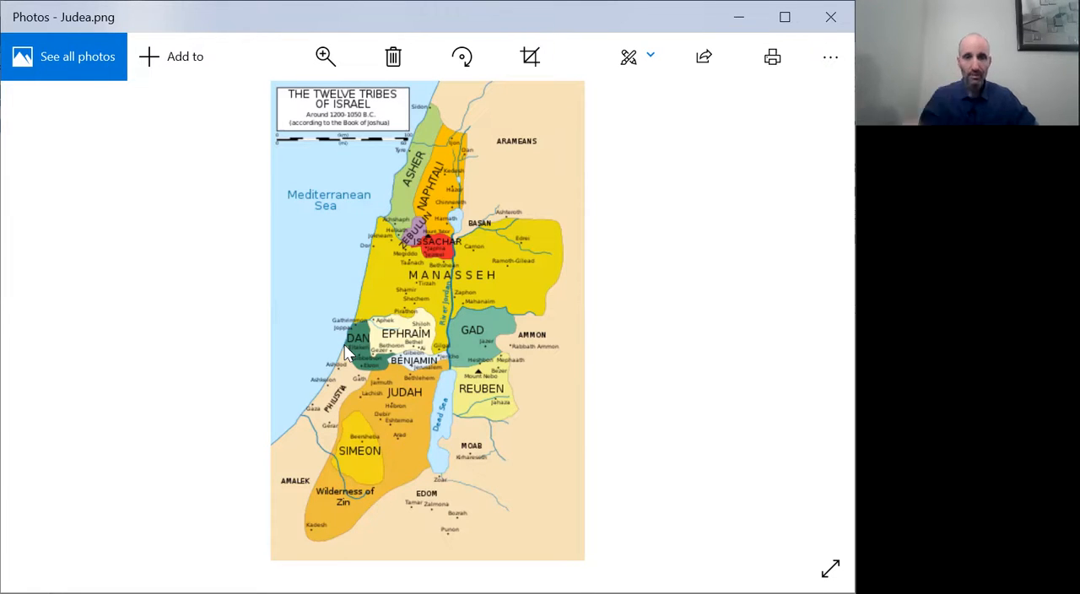
mouse_move(354, 339)
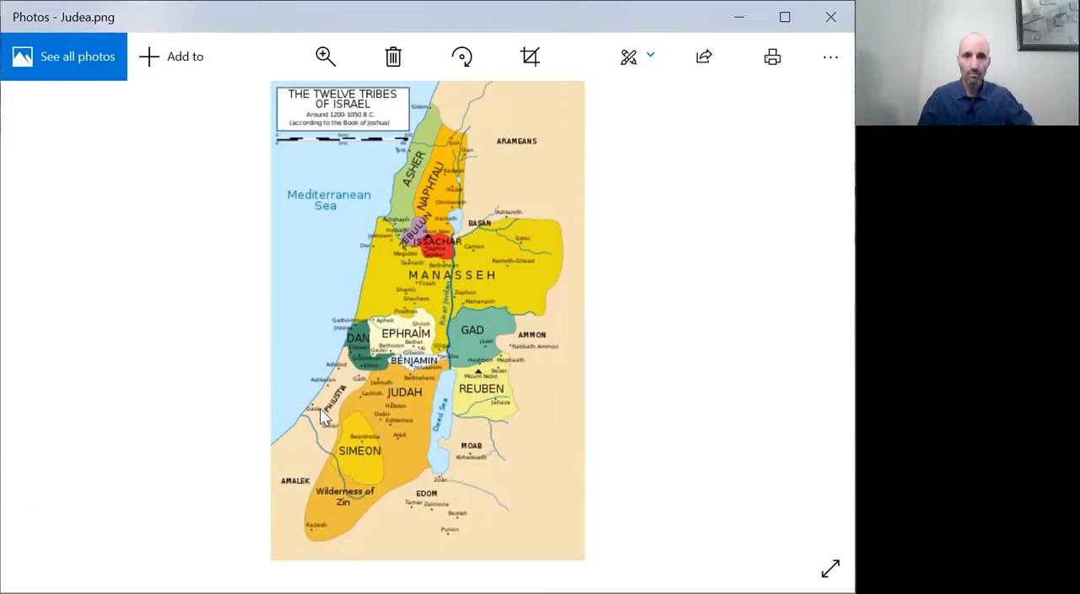
mouse_move(341, 395)
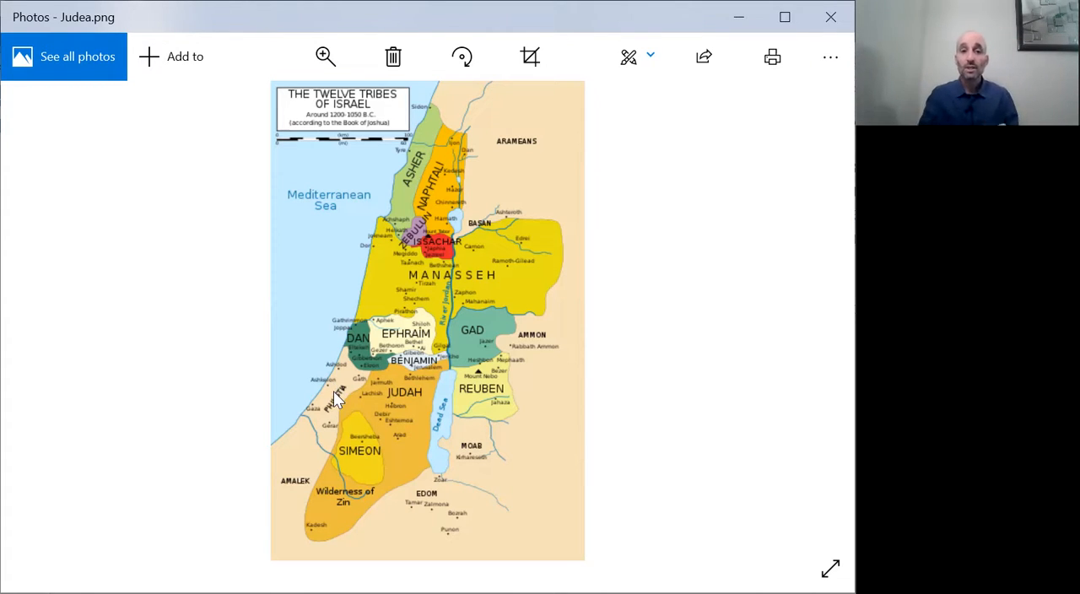
mouse_move(357, 367)
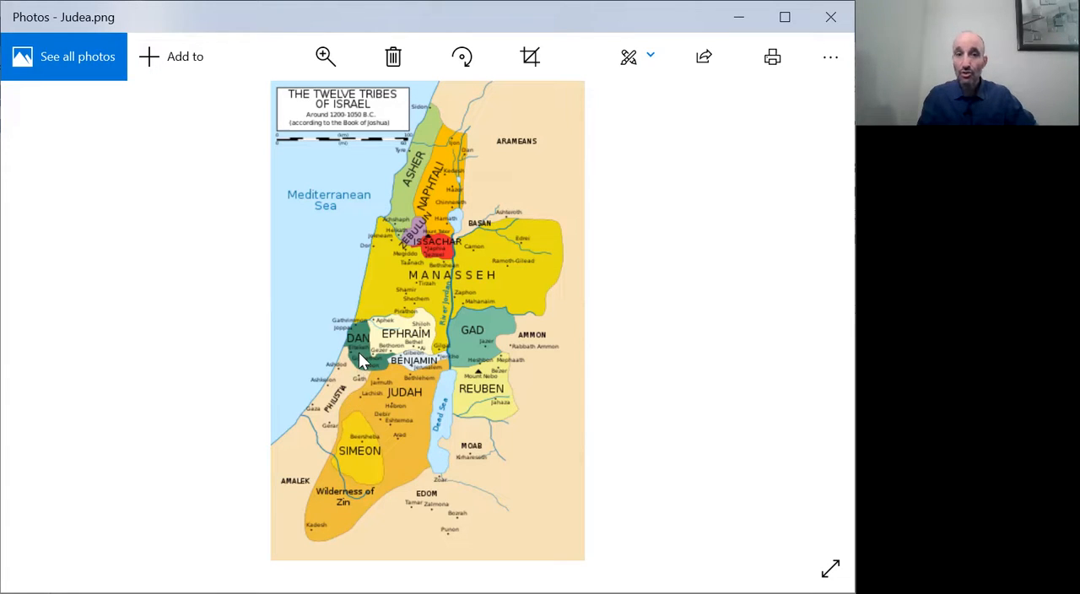
mouse_move(341, 362)
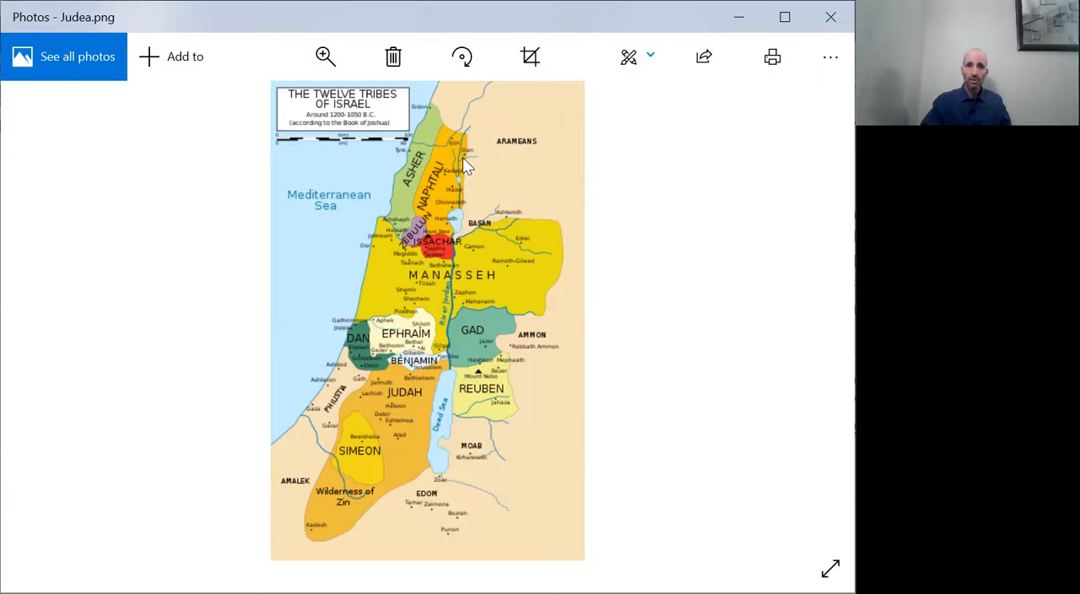
mouse_move(473, 162)
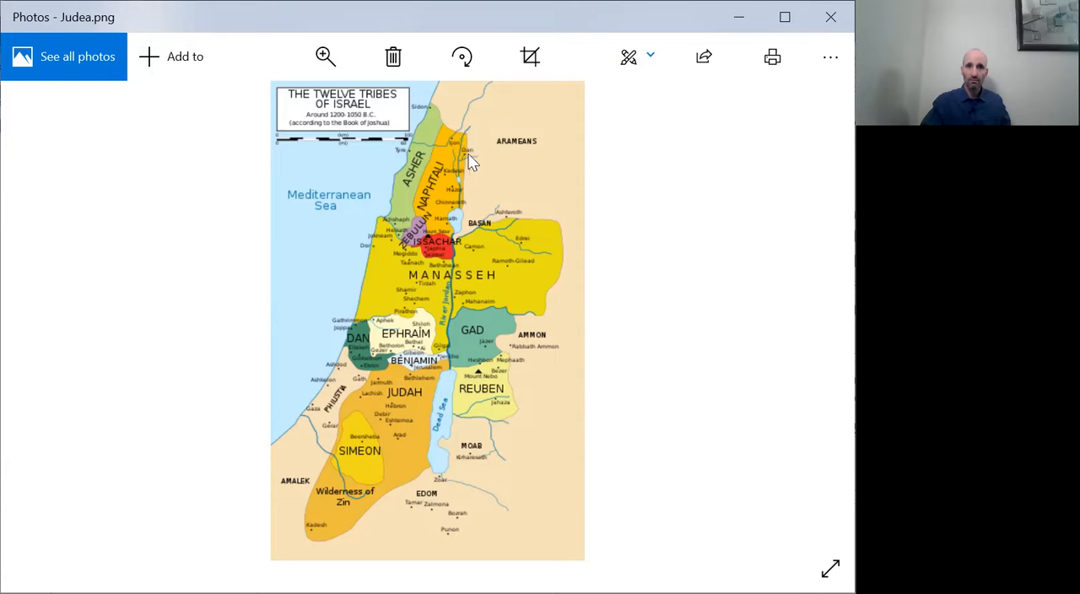
mouse_move(449, 149)
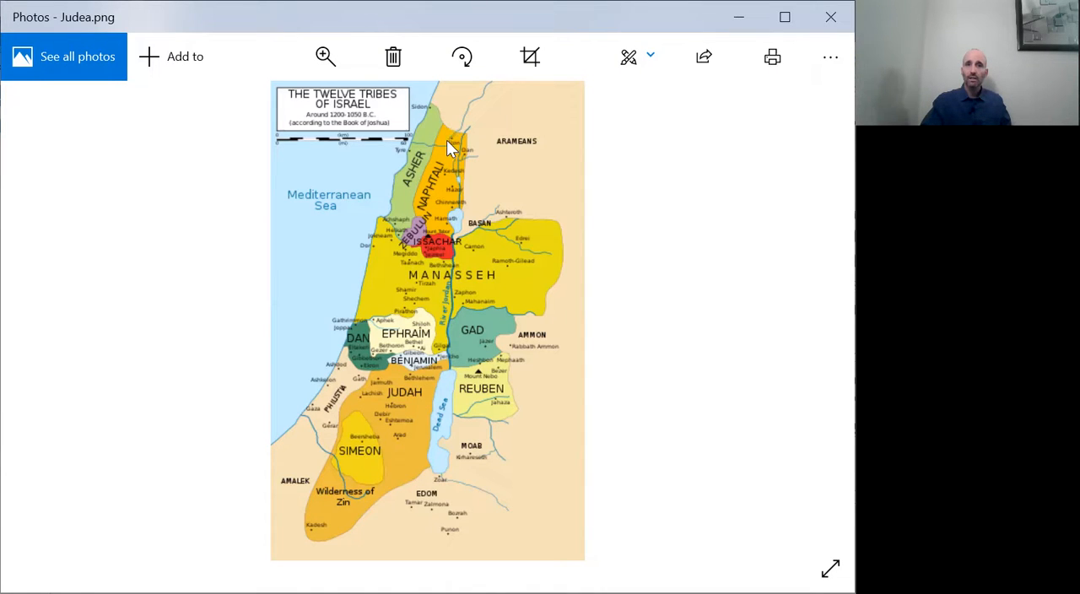
mouse_move(473, 138)
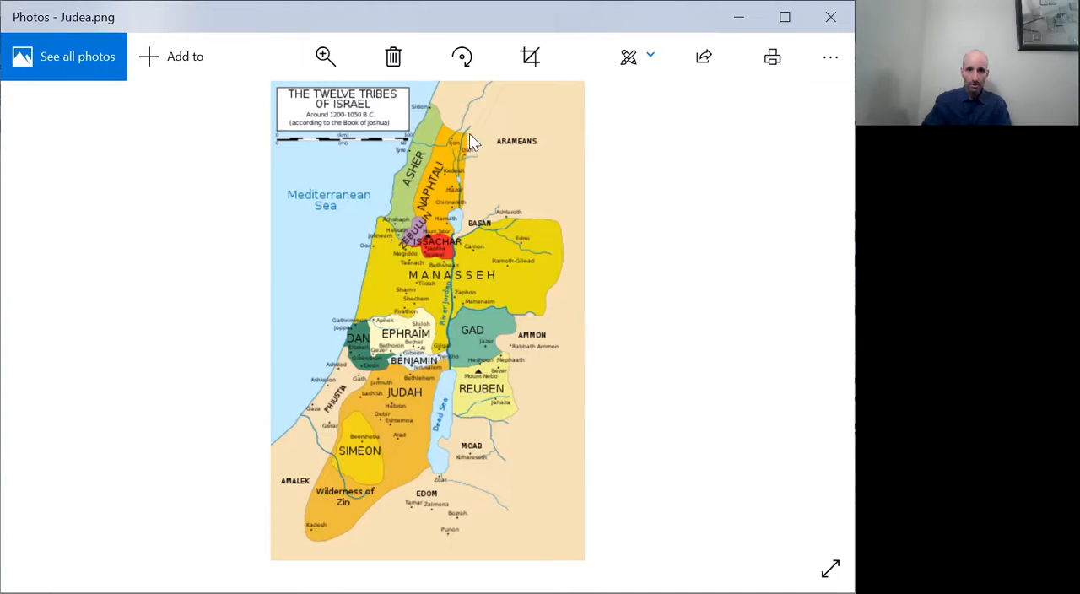
mouse_move(469, 160)
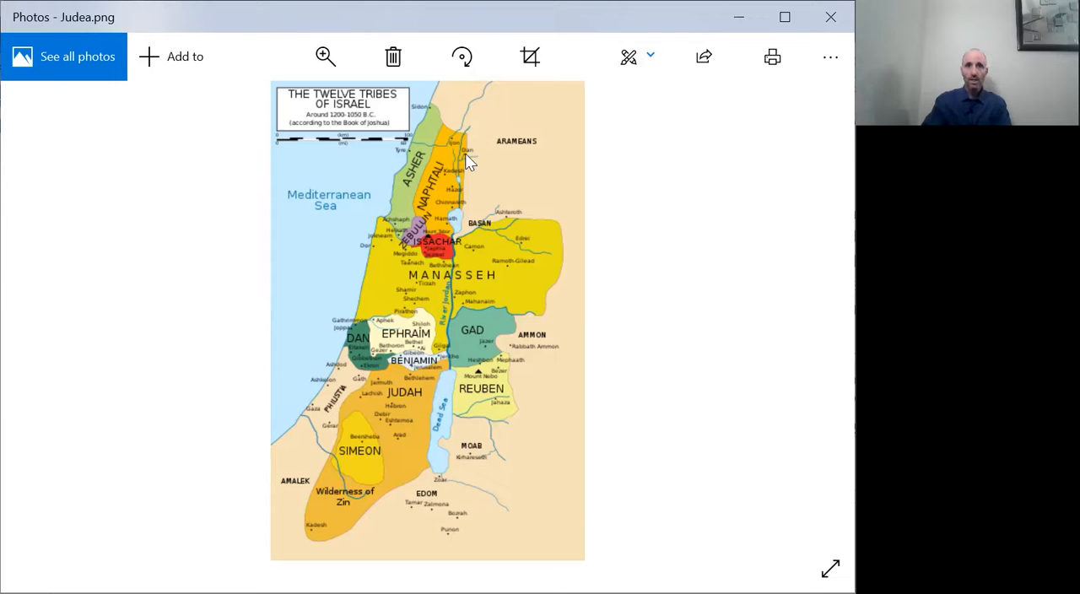
mouse_move(459, 169)
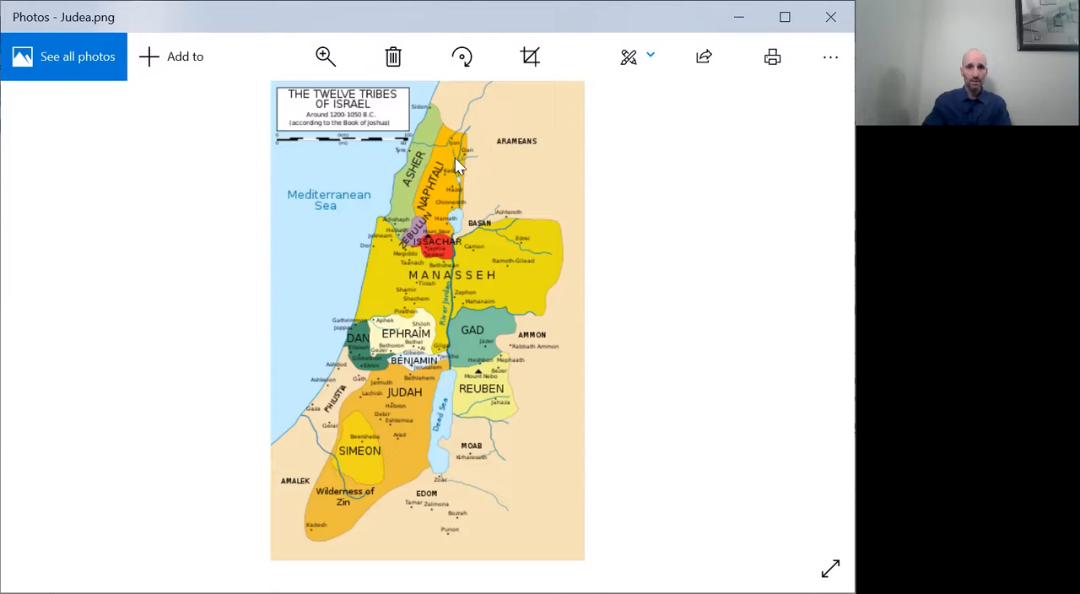